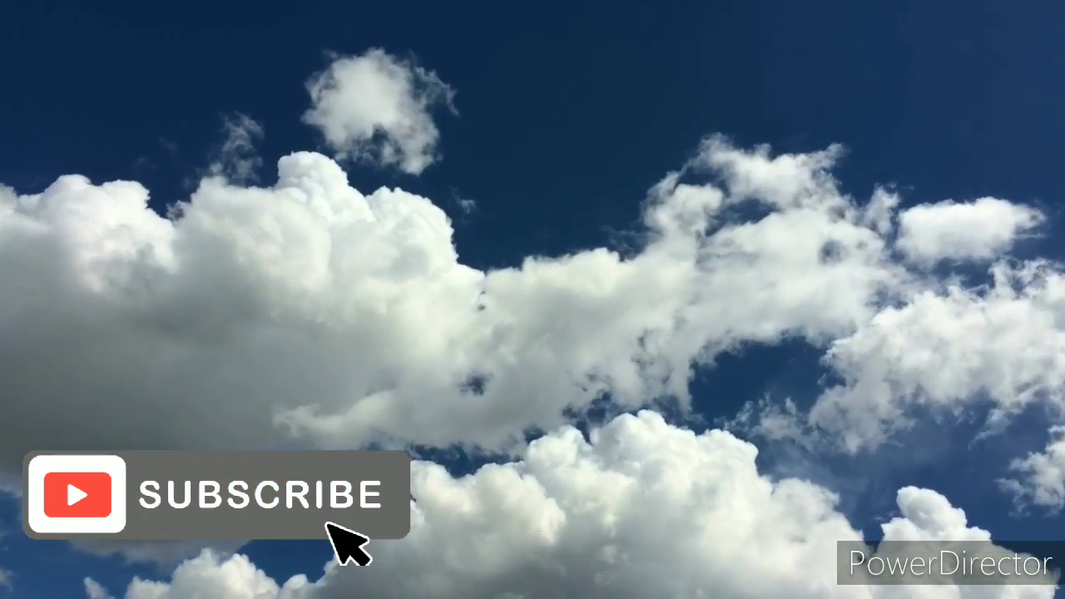
pyautogui.click(326, 519)
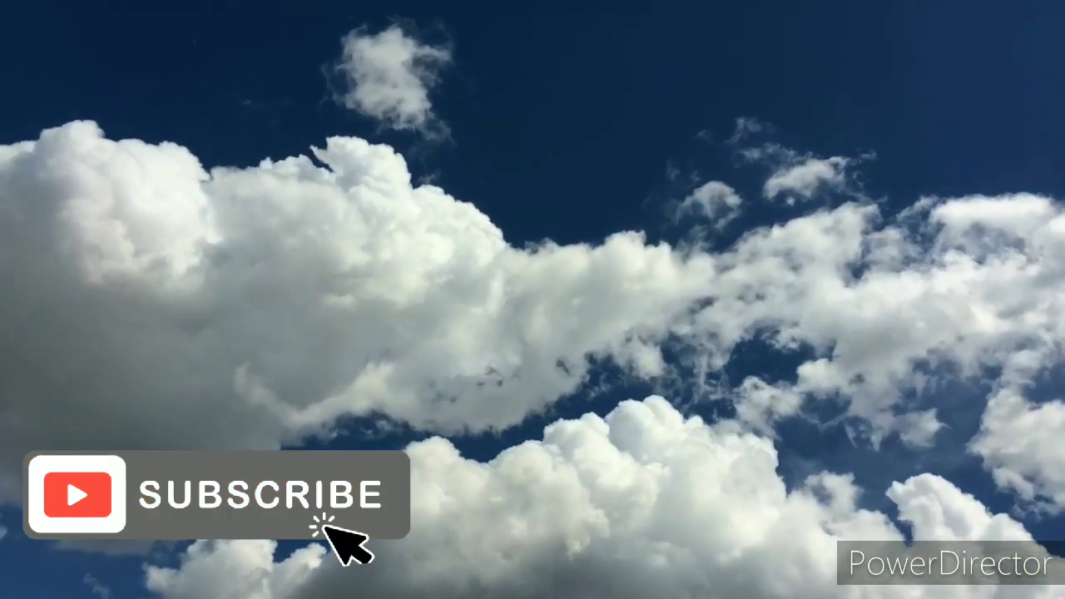